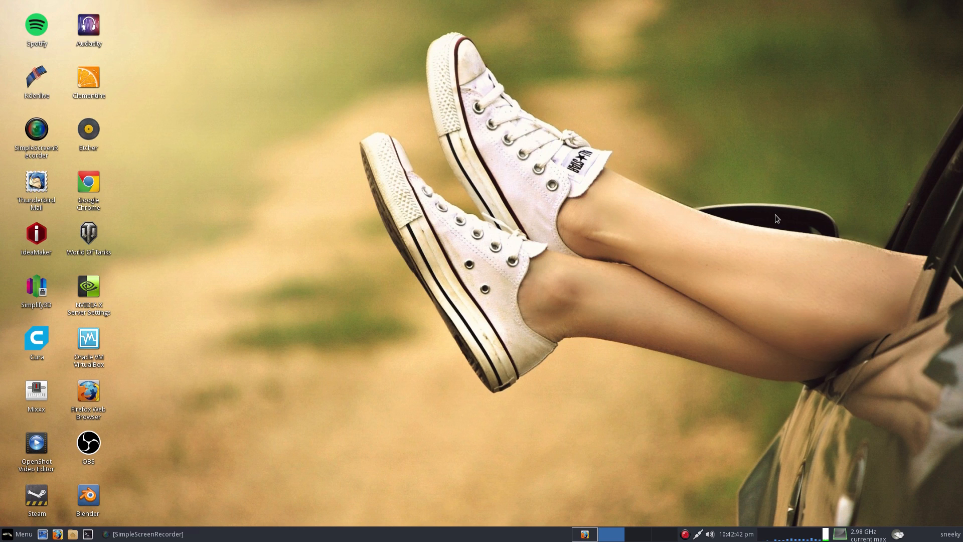
pyautogui.moveTo(812, 461)
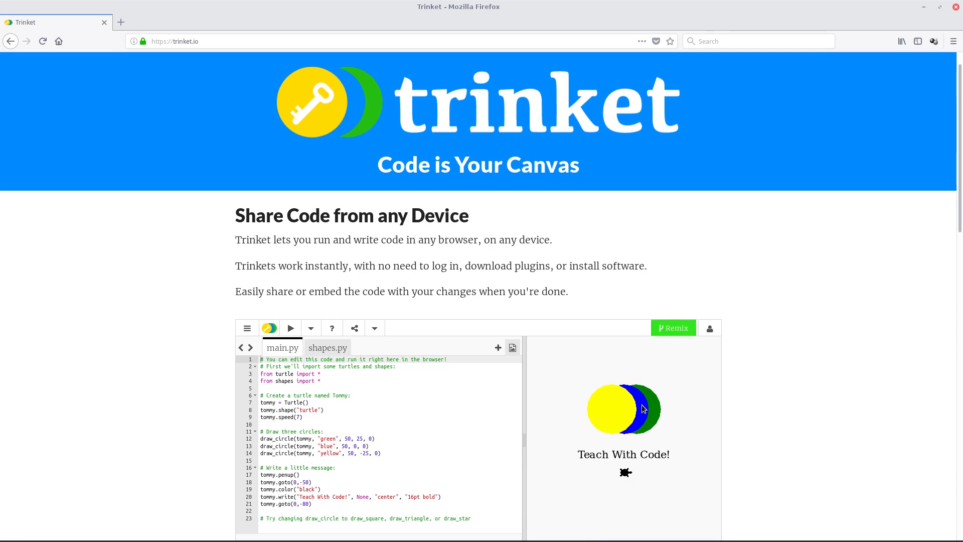
# Scroll to the embedded turtle example and reveal its hamburger menu of editor options
pyautogui.scroll(-3)
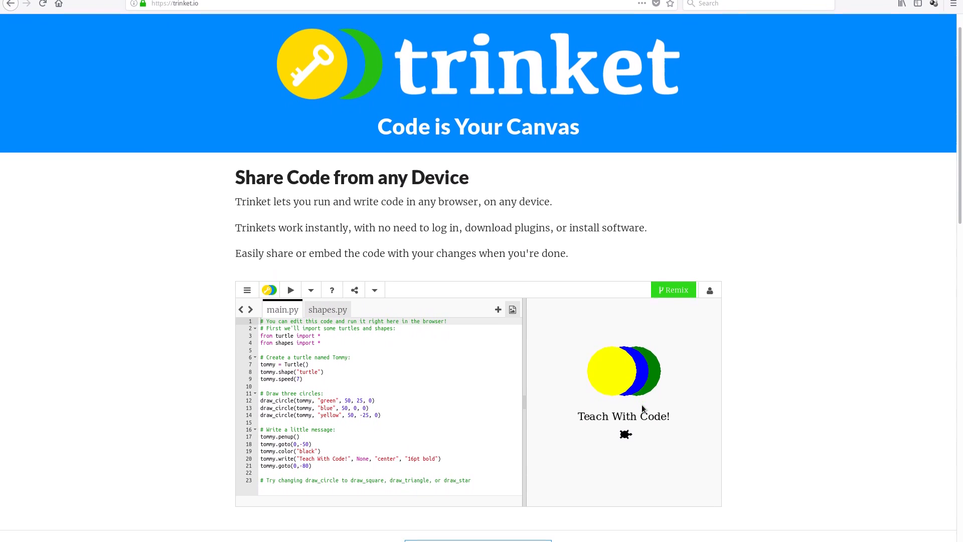
pyautogui.scroll(-3)
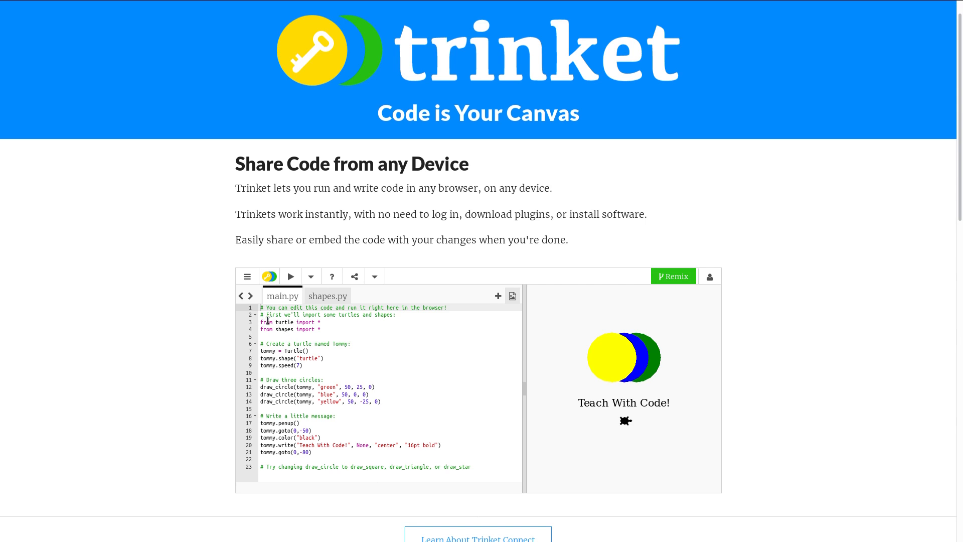
pyautogui.moveTo(430, 319)
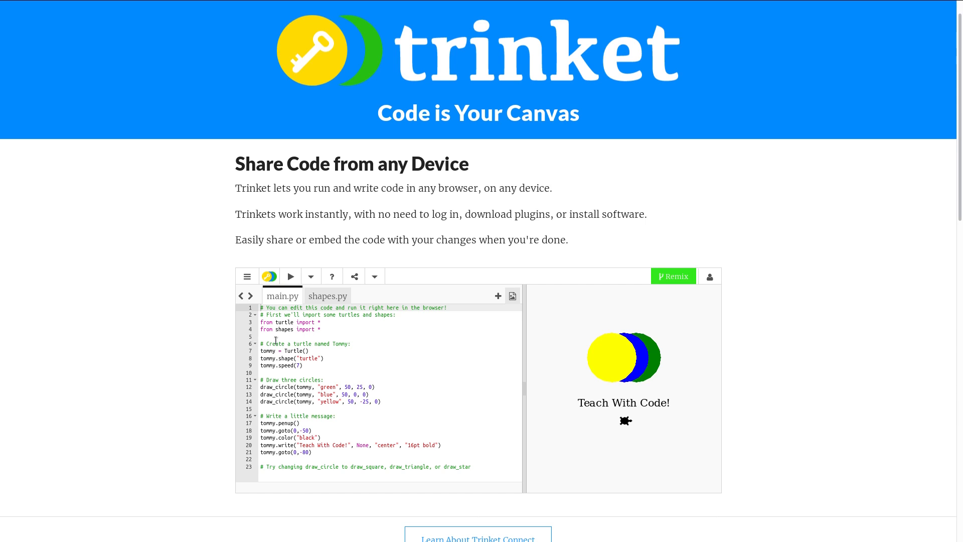
pyautogui.moveTo(560, 383)
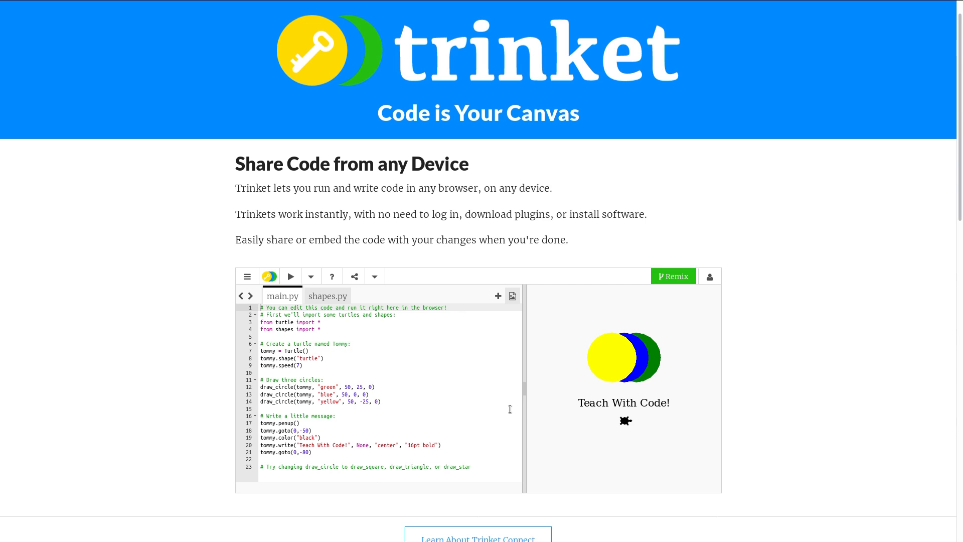
pyautogui.moveTo(305, 360)
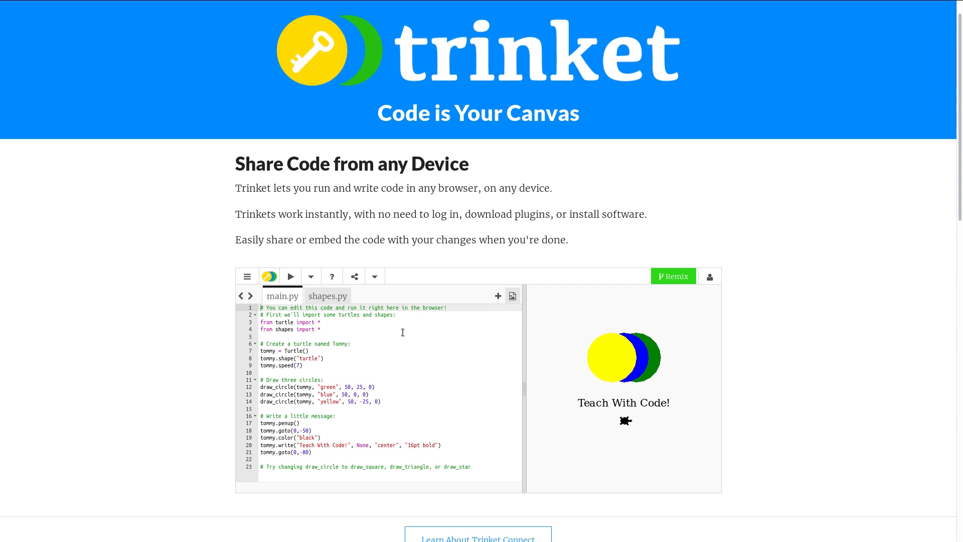
pyautogui.moveTo(673, 277)
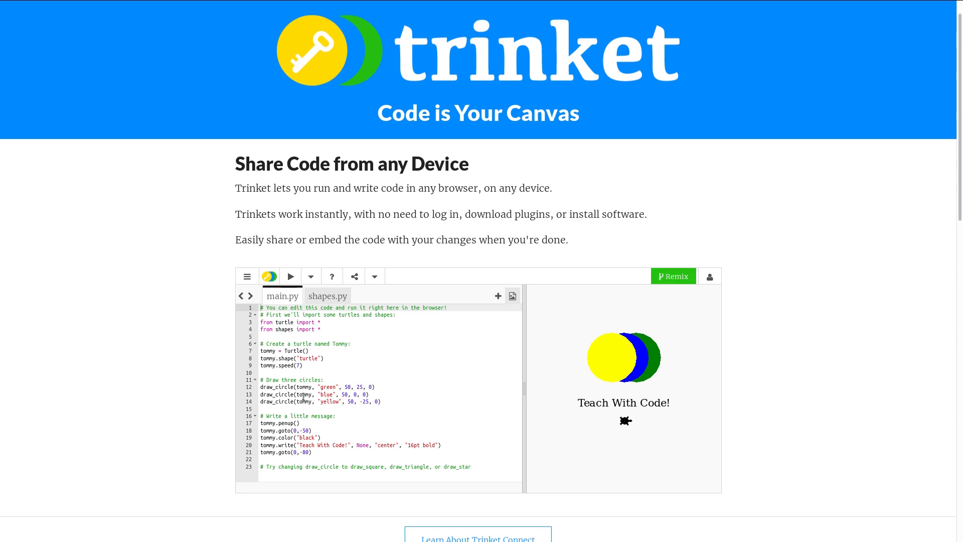
pyautogui.moveTo(659, 368)
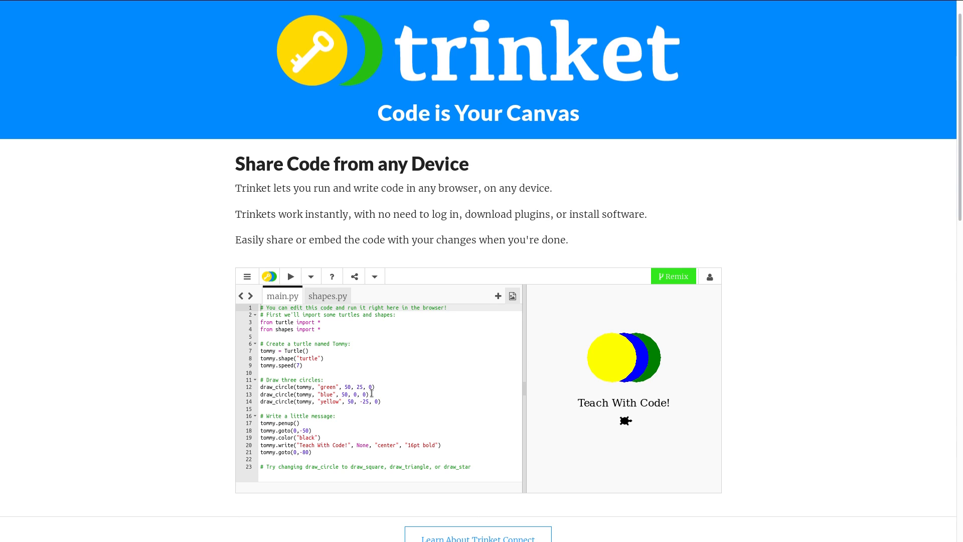
pyautogui.moveTo(566, 314)
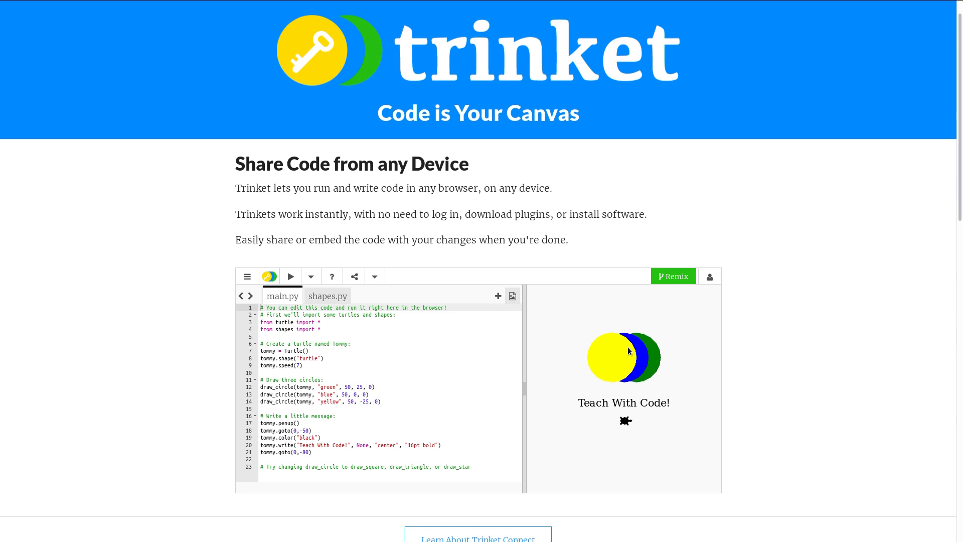
pyautogui.moveTo(603, 353)
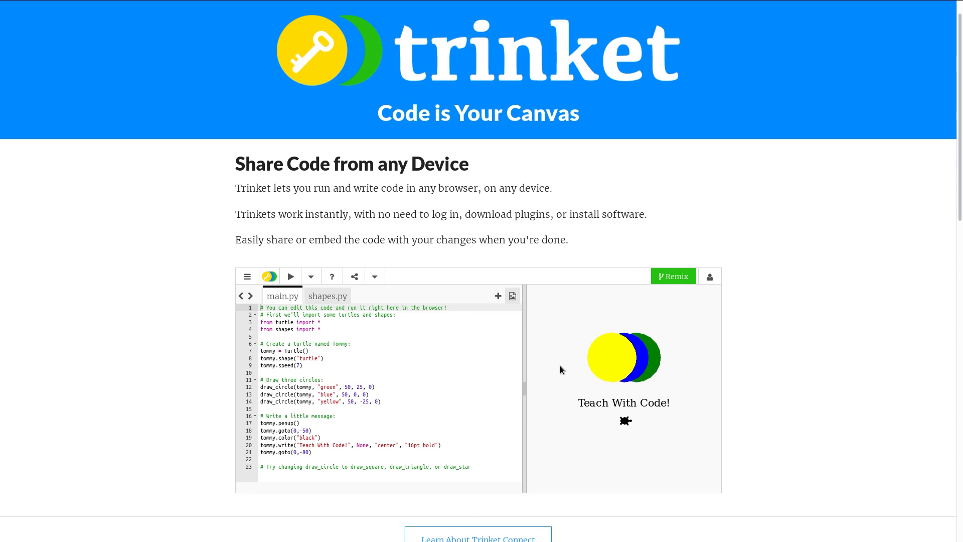
pyautogui.moveTo(242, 399)
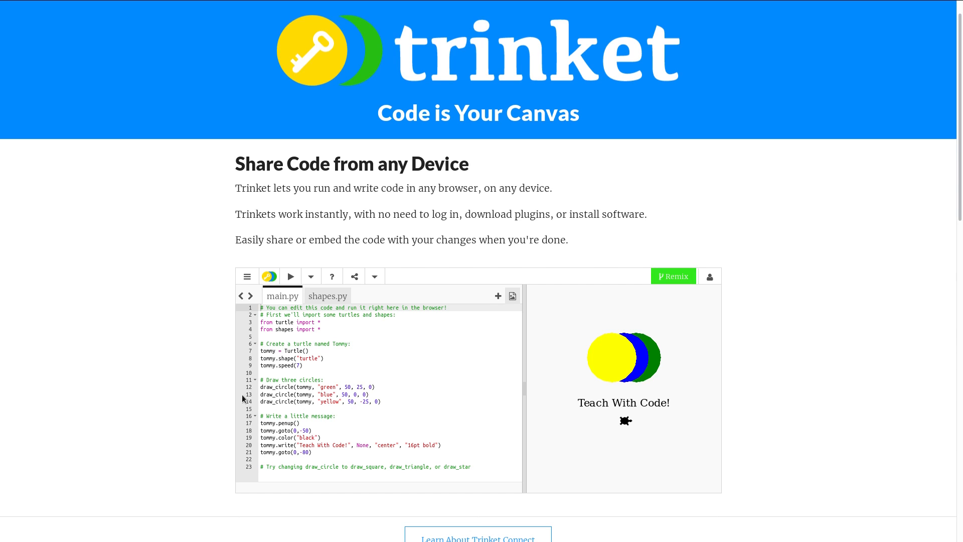
pyautogui.click(247, 276)
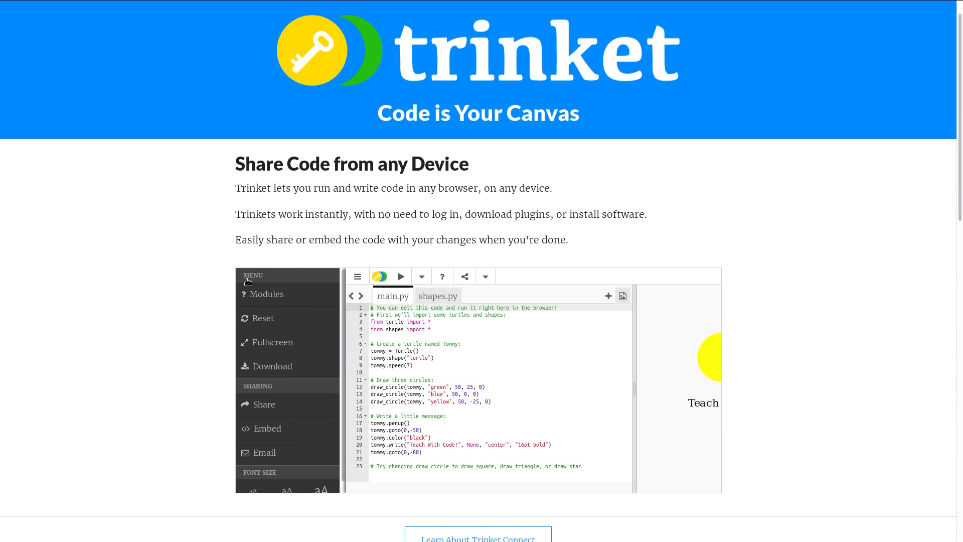
# Expand the turtle example into the full-screen editor and rerun it with the wider output
pyautogui.click(270, 342)
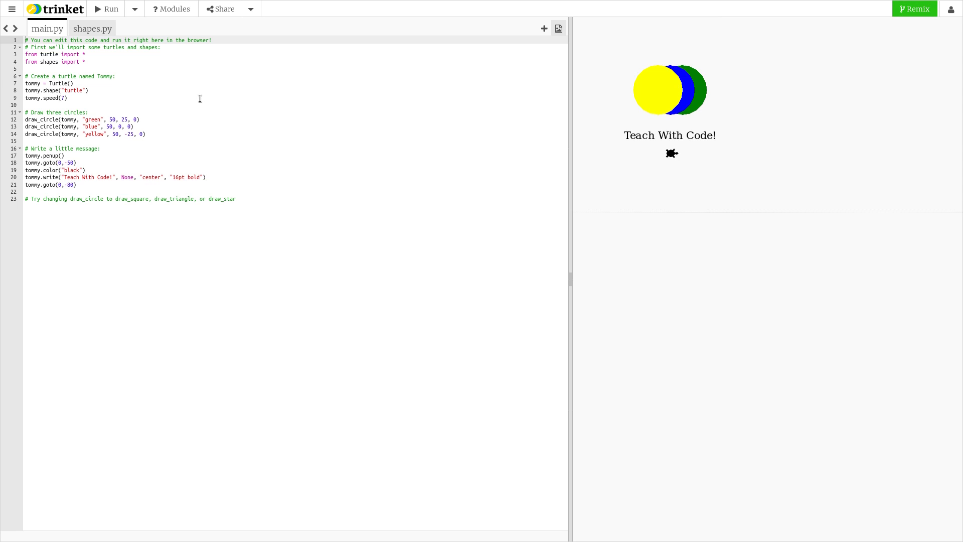
pyautogui.moveTo(76, 141)
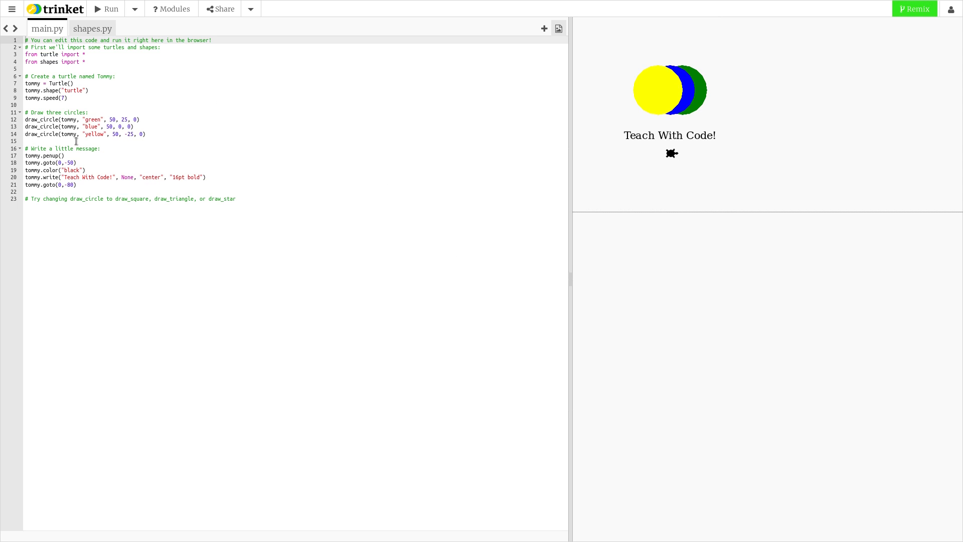
pyautogui.moveTo(112, 228)
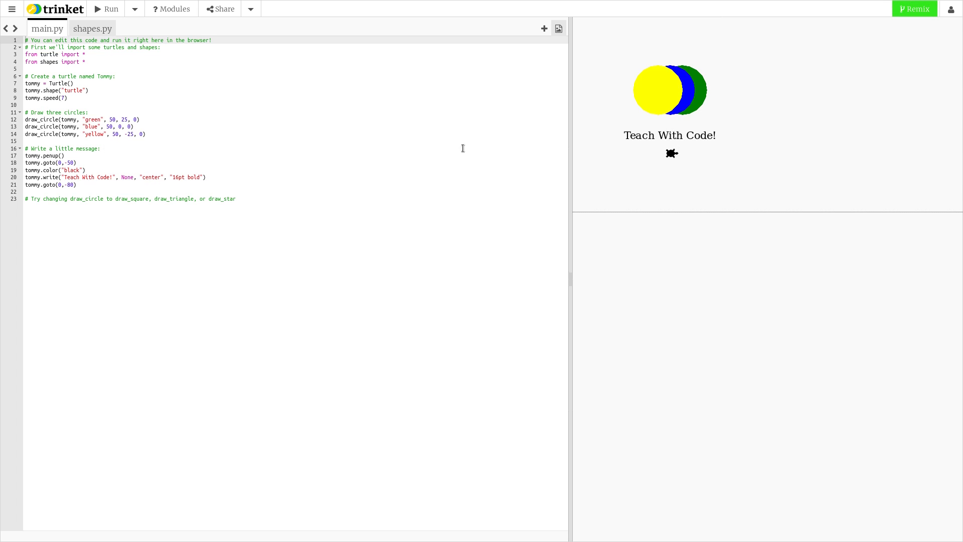
pyautogui.moveTo(156, 131)
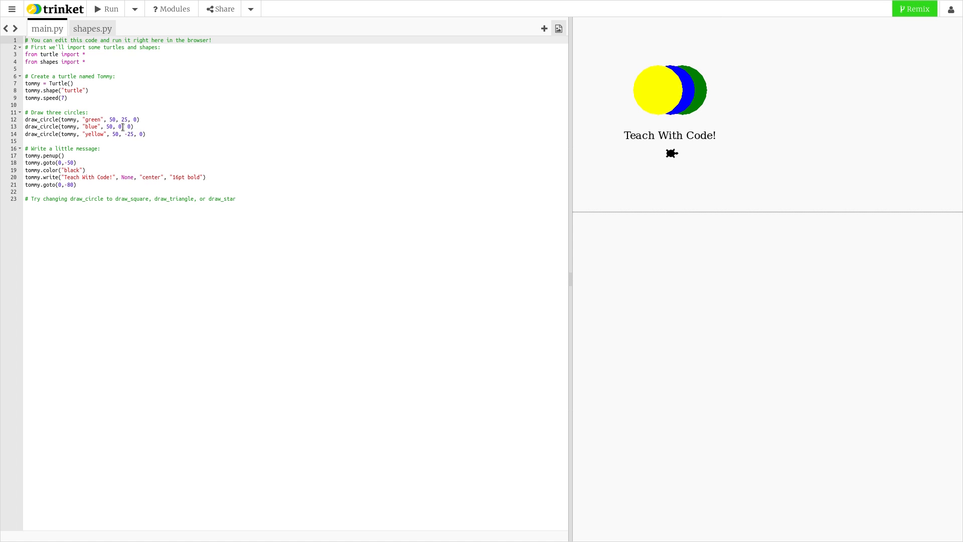
pyautogui.moveTo(829, 127)
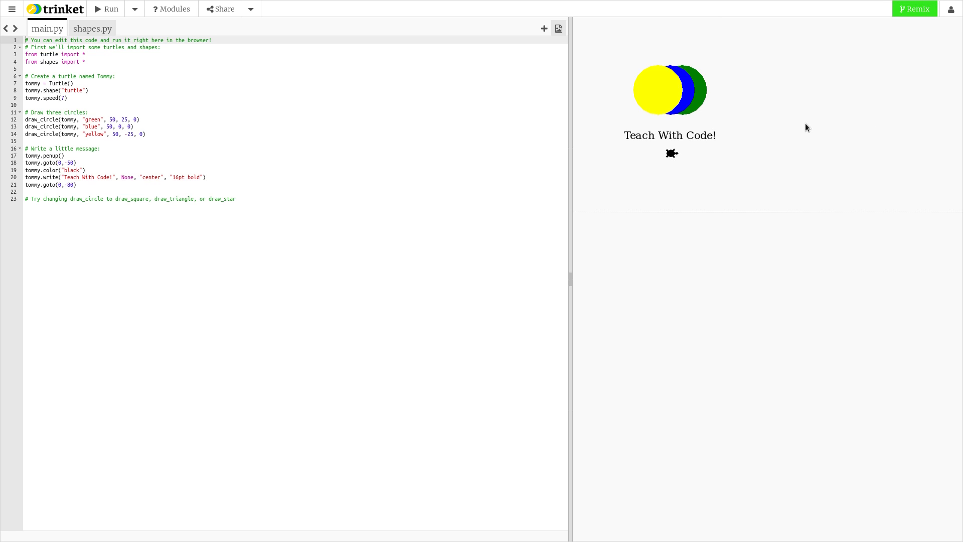
pyautogui.moveTo(578, 61)
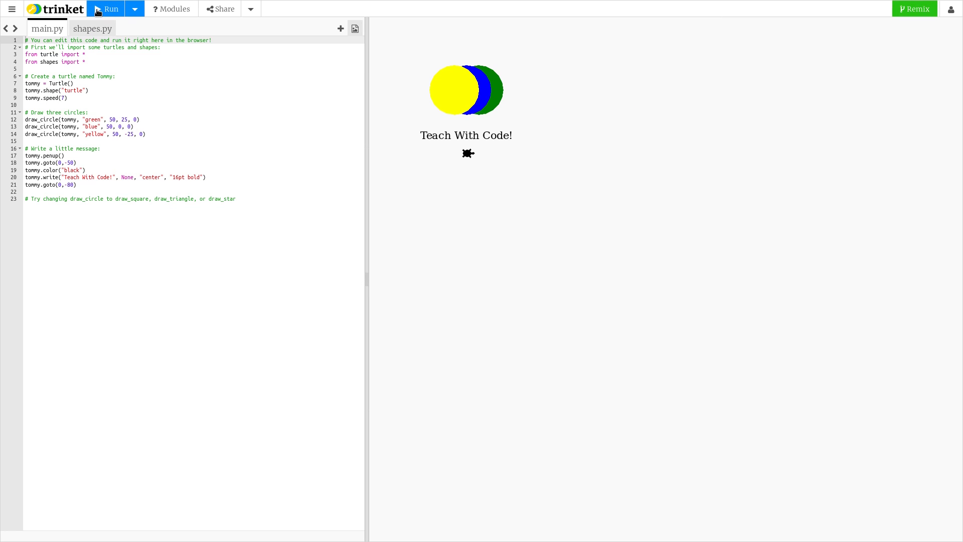
pyautogui.click(106, 9)
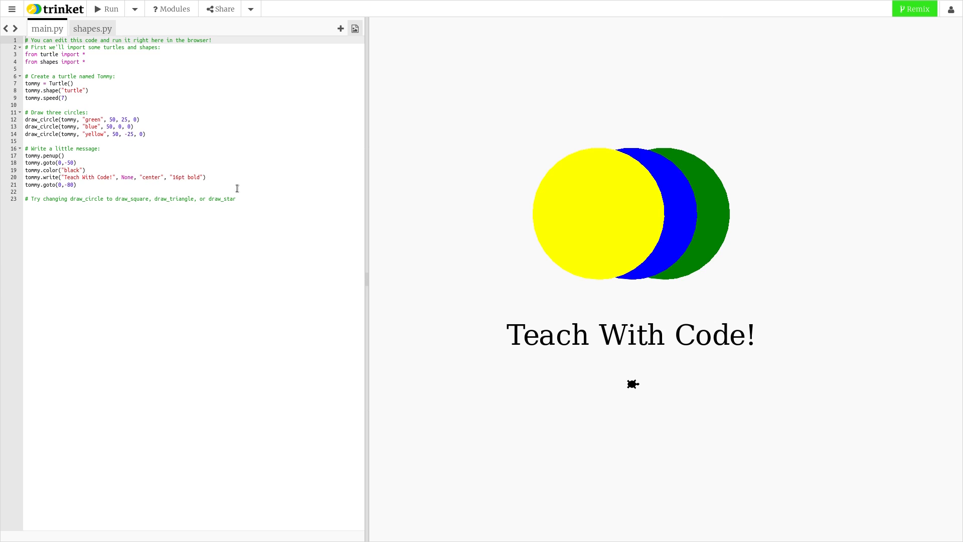
pyautogui.moveTo(137, 186)
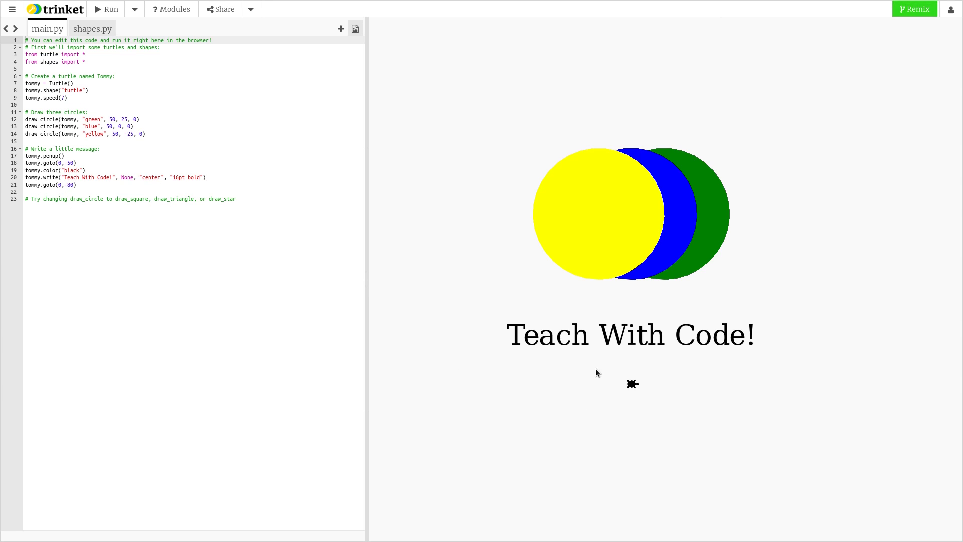
pyautogui.moveTo(222, 325)
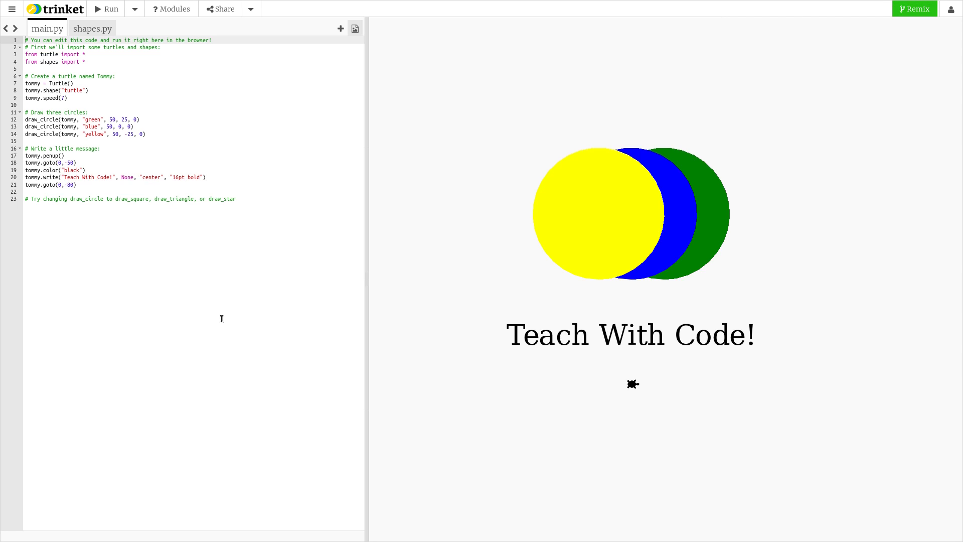
pyautogui.moveTo(315, 105)
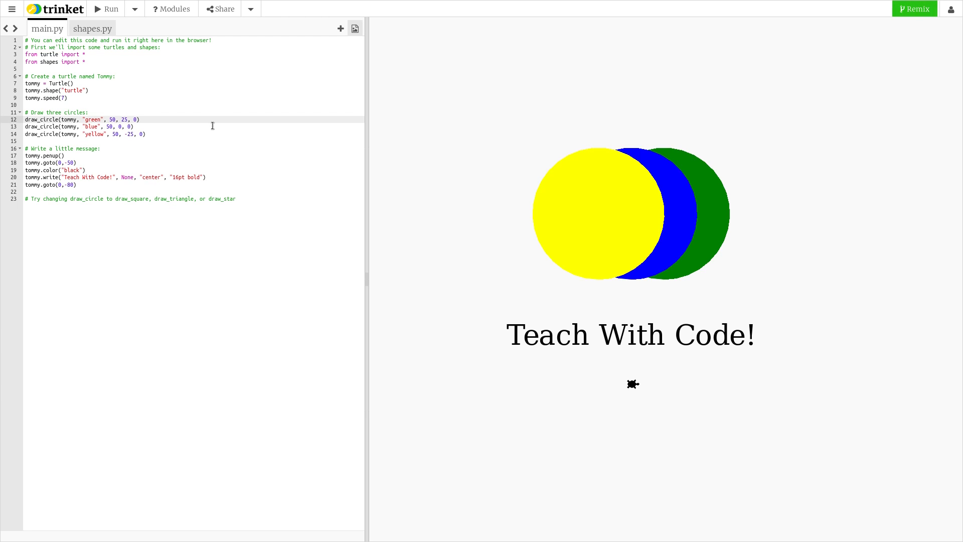
# Change the green circle's radius on line 12 to 70 and rerun to draw it larger
pyautogui.write('7')
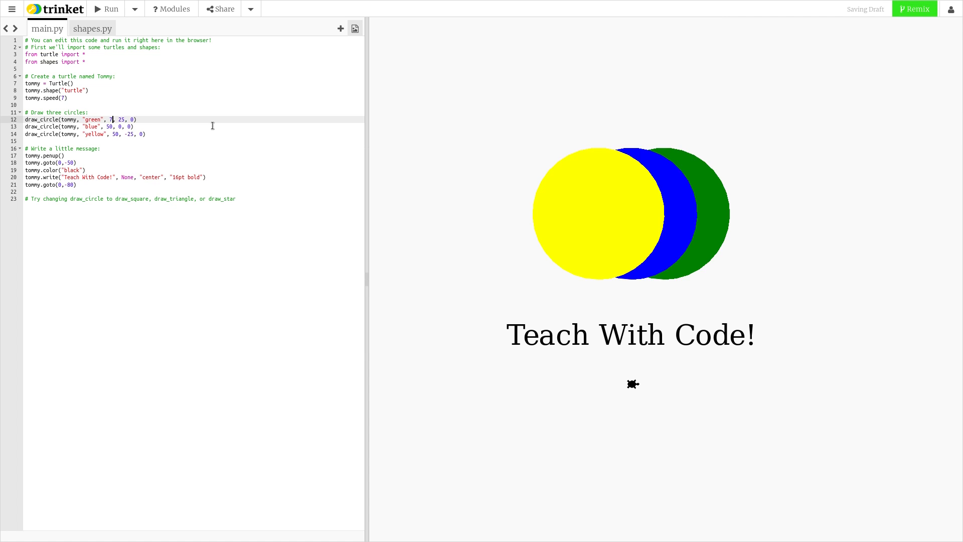
pyautogui.write('0')
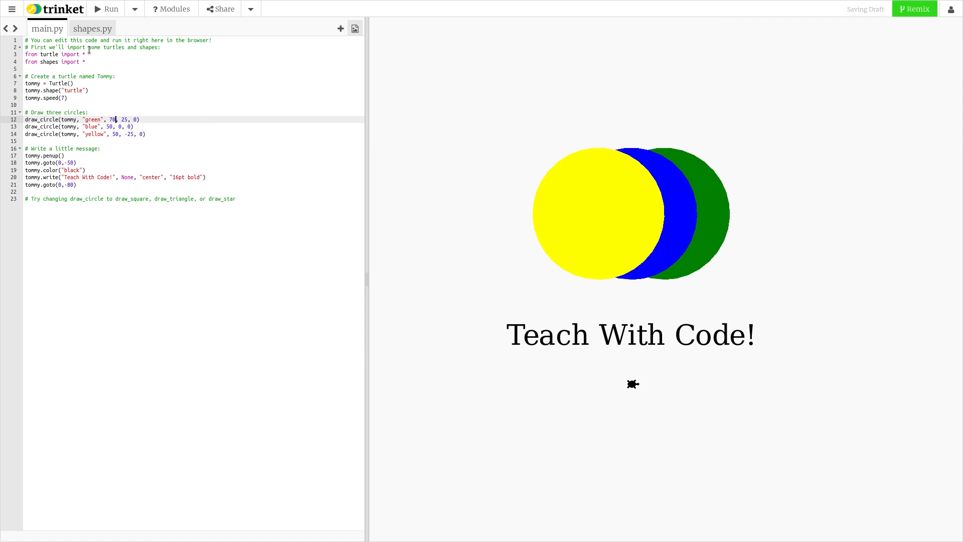
pyautogui.click(106, 9)
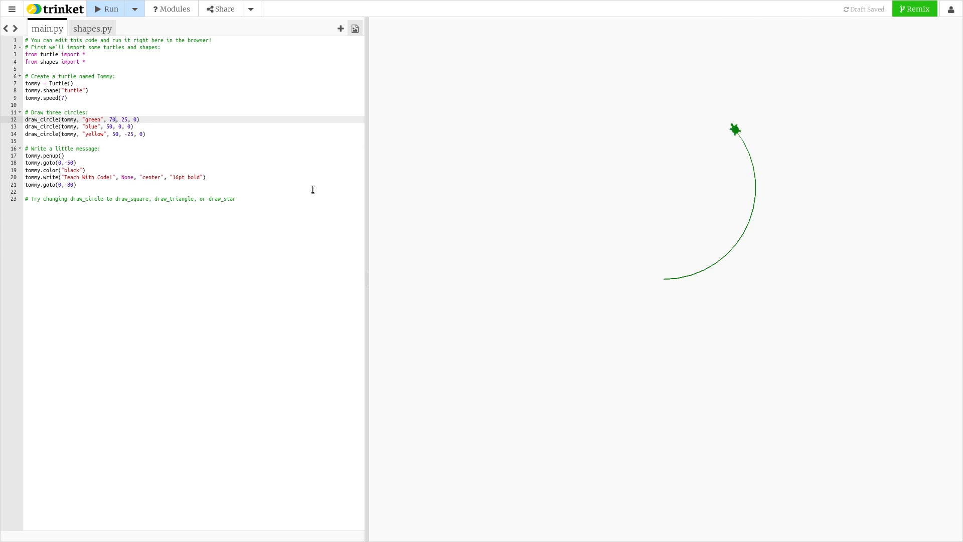
pyautogui.click(105, 9)
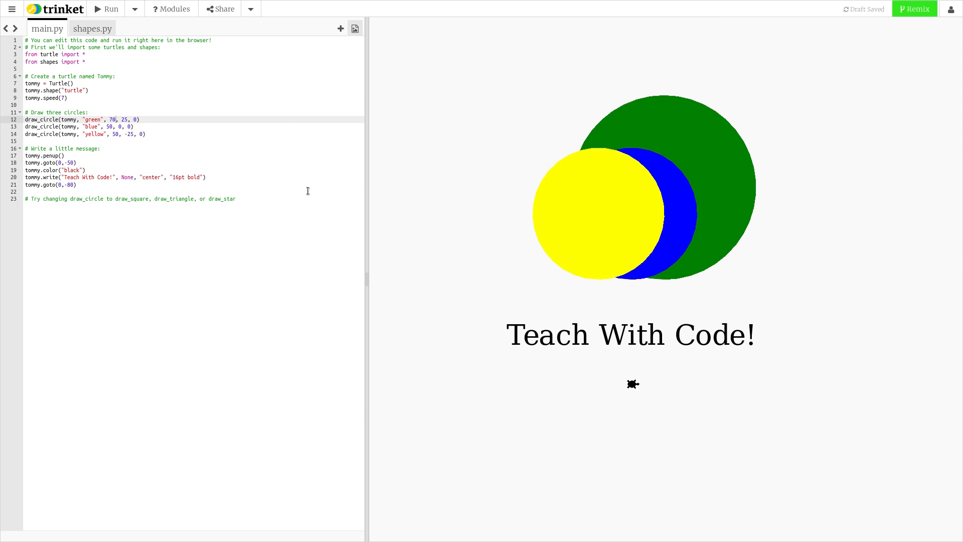
pyautogui.moveTo(166, 139)
pyautogui.write('1')
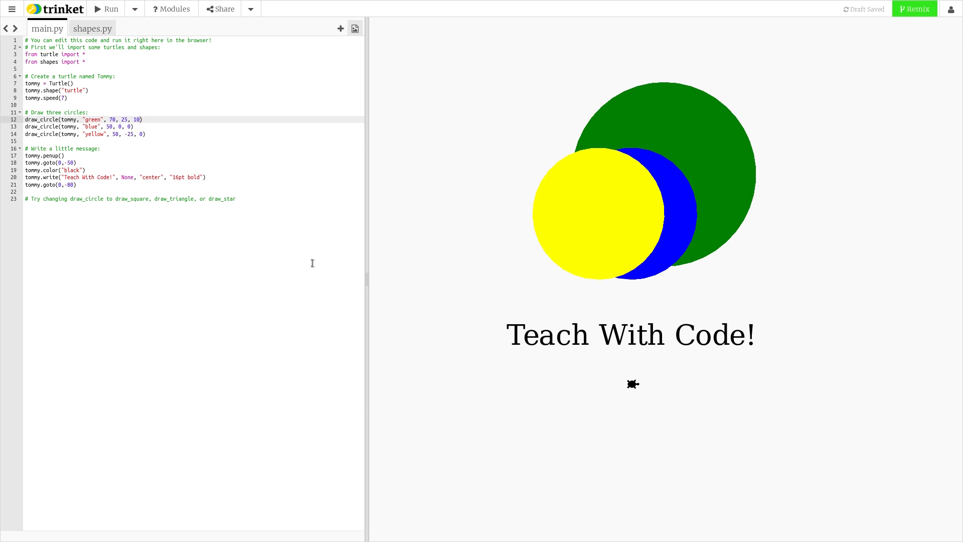
pyautogui.moveTo(133, 136)
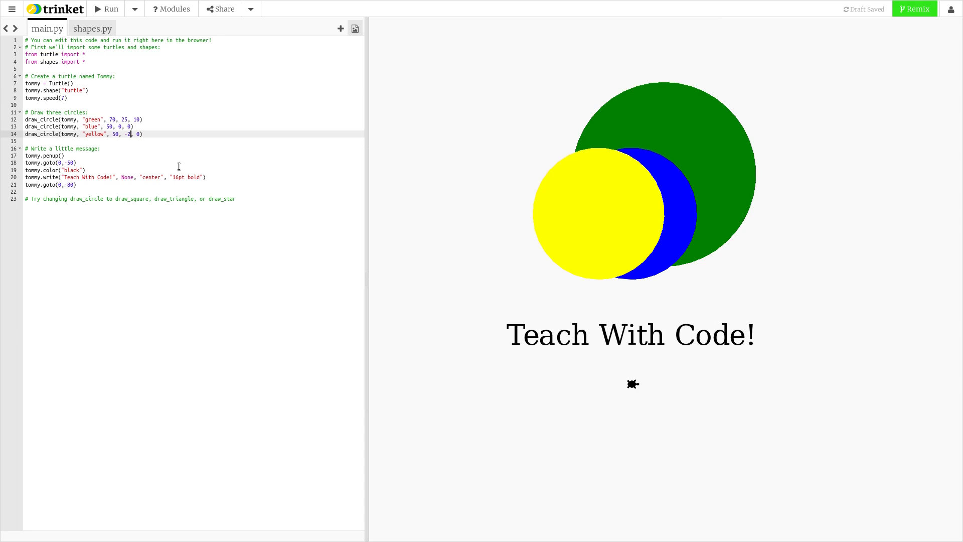
# Set the yellow circle's x offset on line 14 to -50, rerun, then reveal the side menu
pyautogui.press('Backspace')
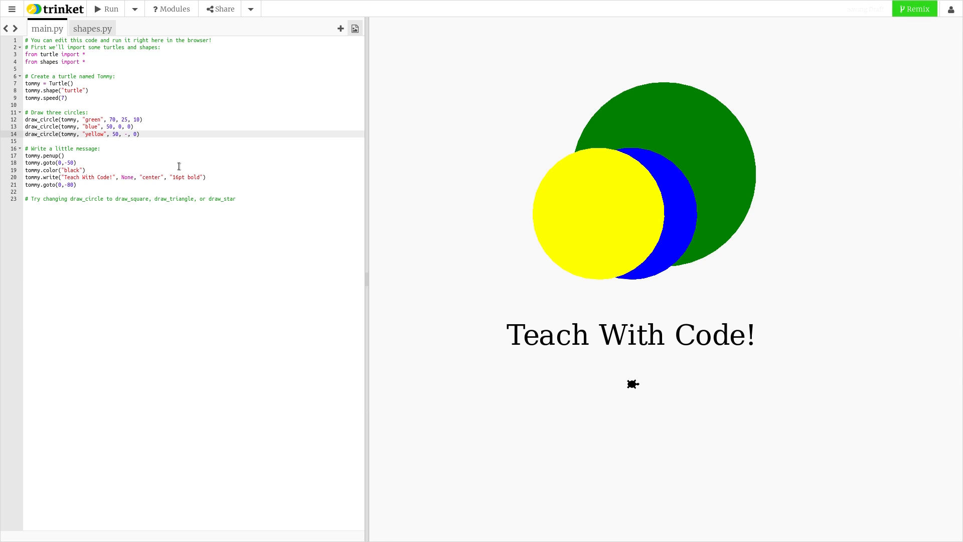
pyautogui.write('50')
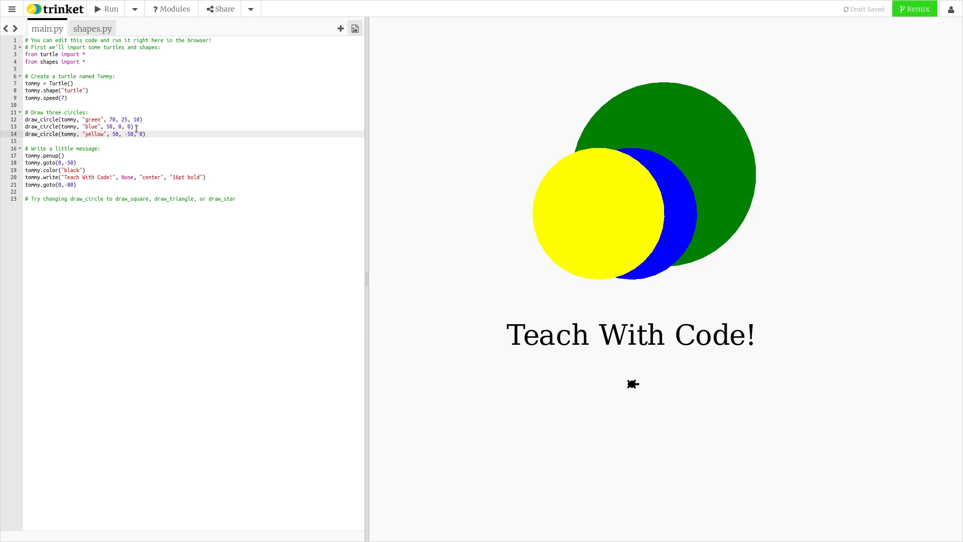
pyautogui.click(105, 9)
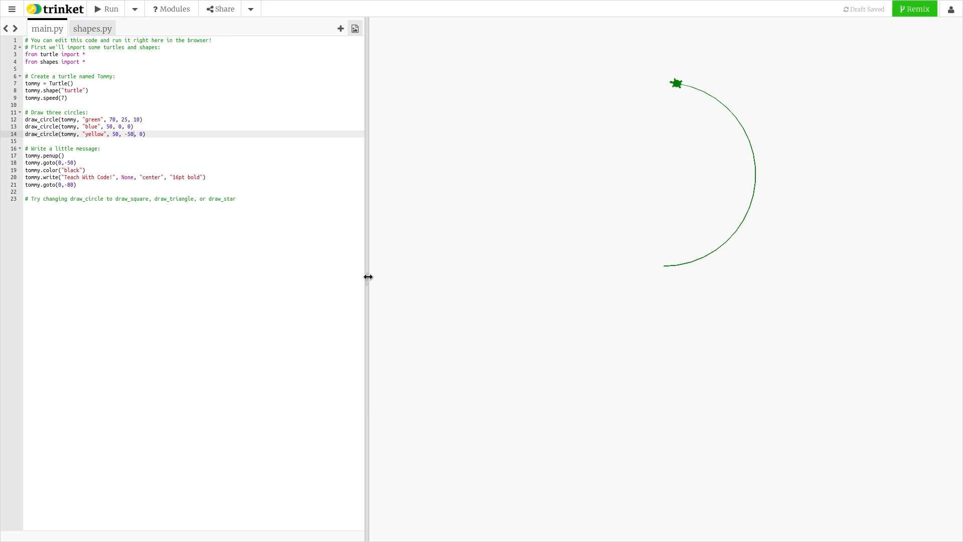
pyautogui.click(105, 10)
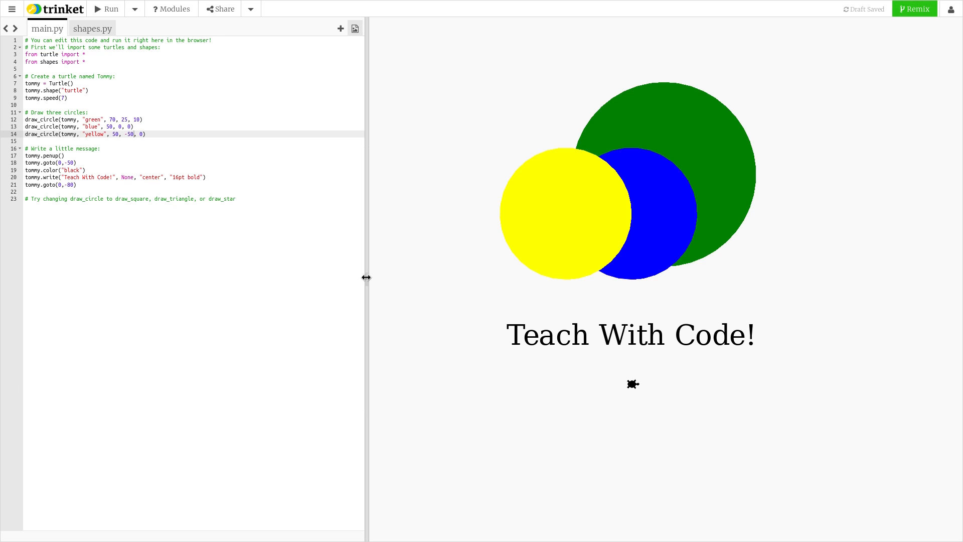
pyautogui.click(11, 9)
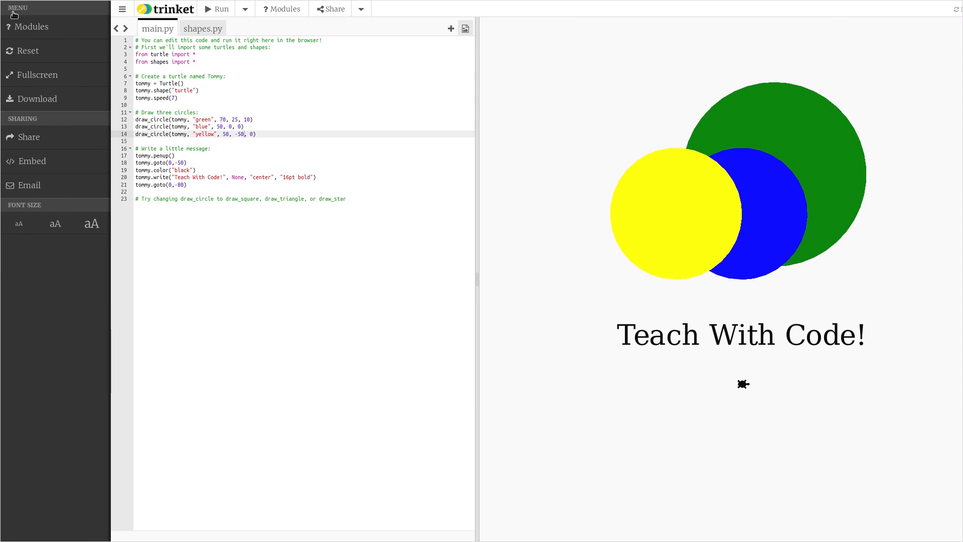